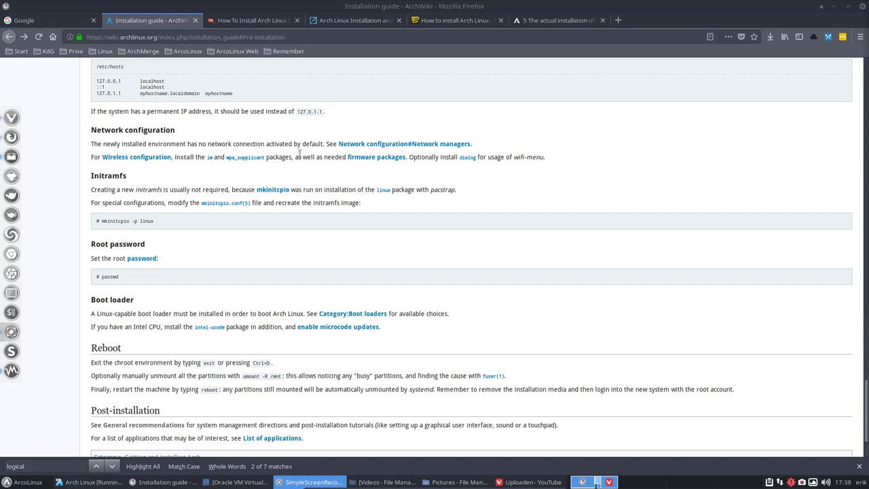
mouse_move(168, 125)
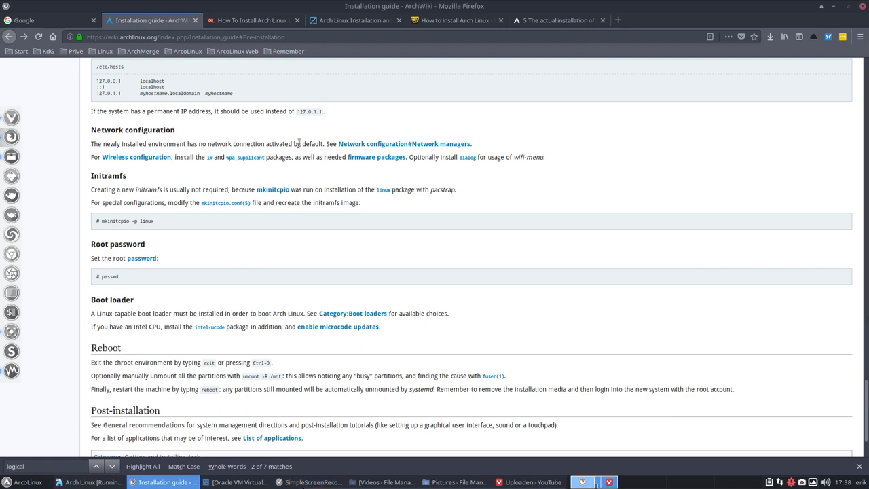
mouse_move(405, 144)
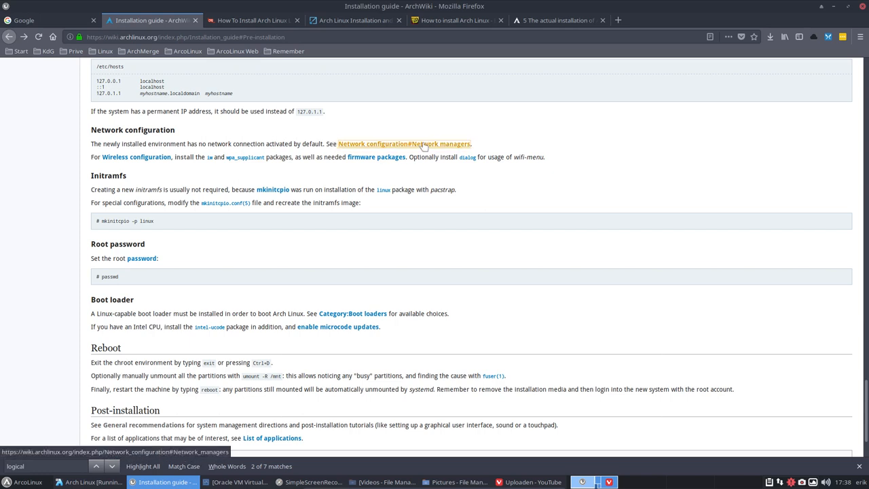
Go to the 'Network configuration#Network managers' page and scroll through the comparison table.
left_click(403, 144)
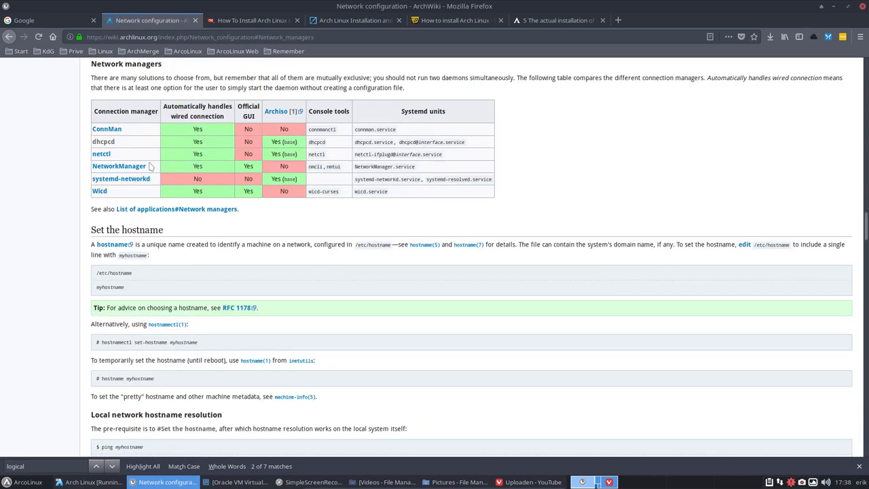
mouse_move(120, 165)
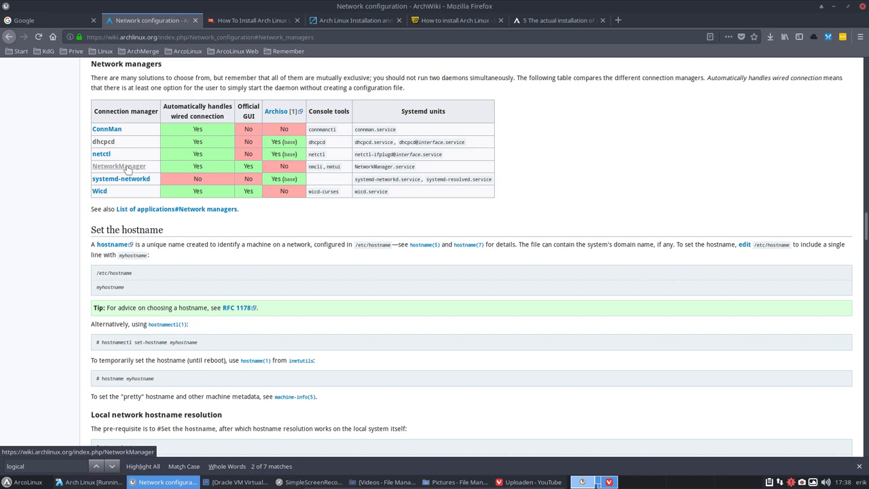
scroll("down", 3)
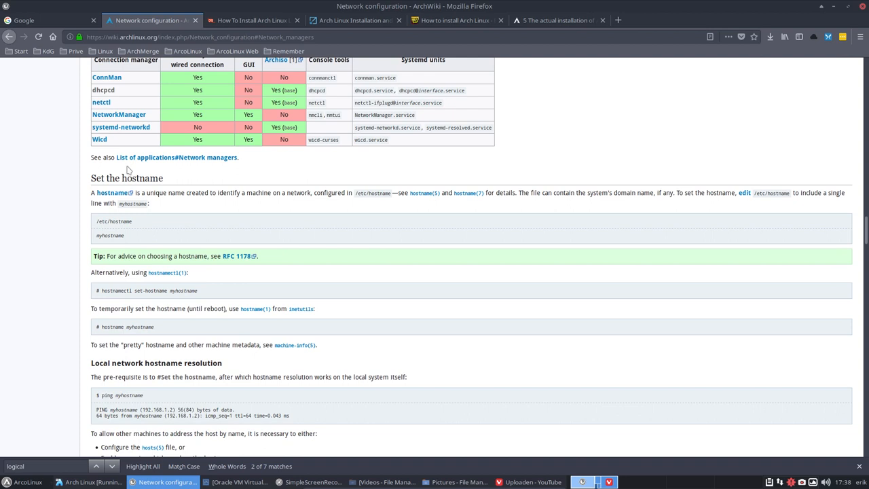
scroll("down", 3)
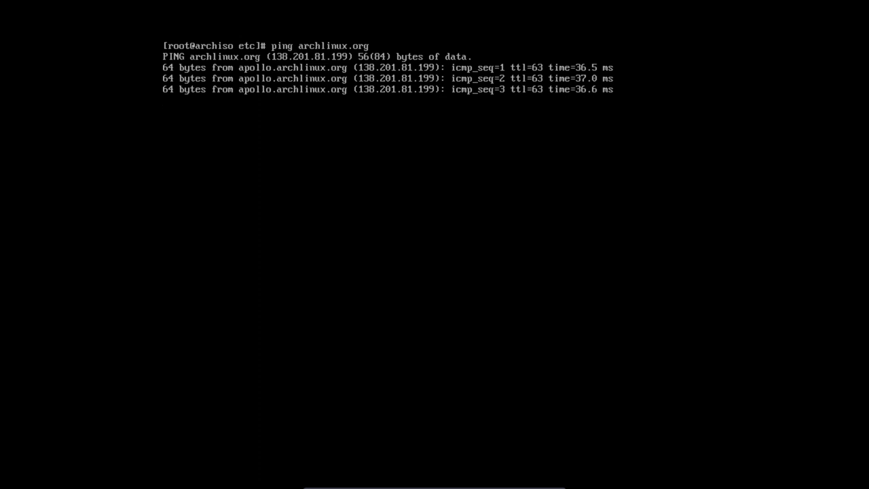
Stop the ping with Ctrl+C and enter 'pacman -S networkmanager' at the prompt.
key("ctrl+c")
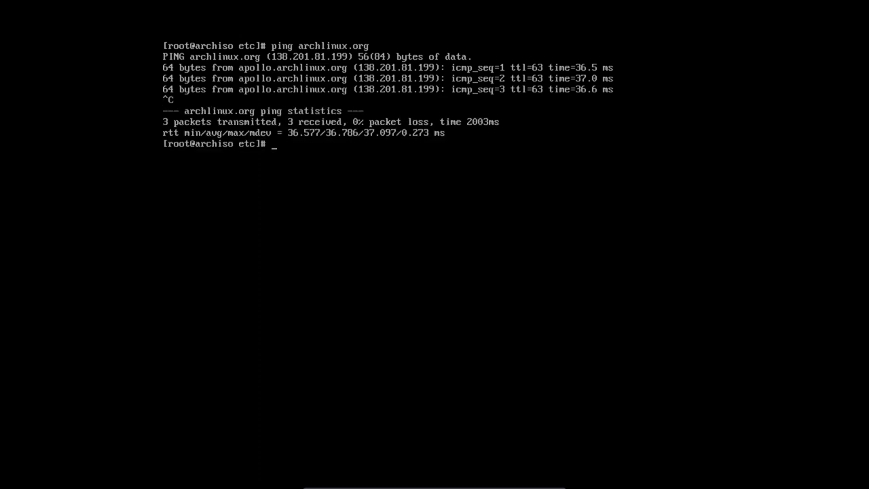
type("p")
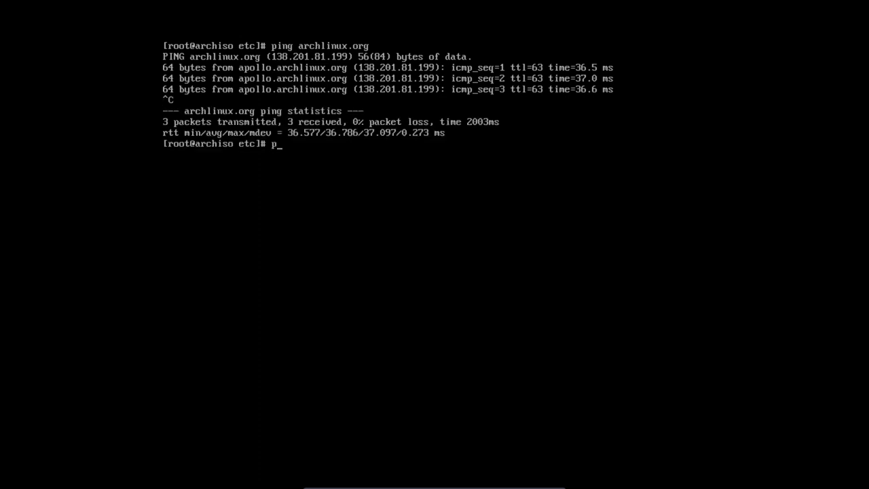
type("acman -S")
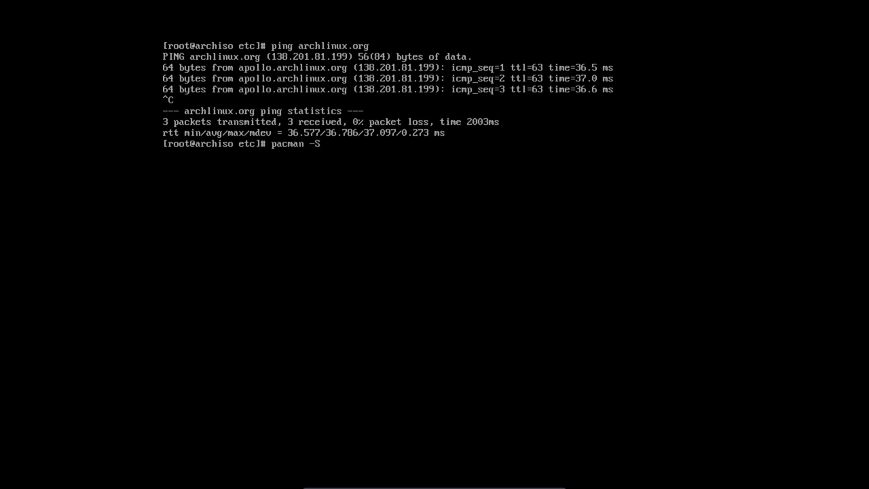
type("netwo")
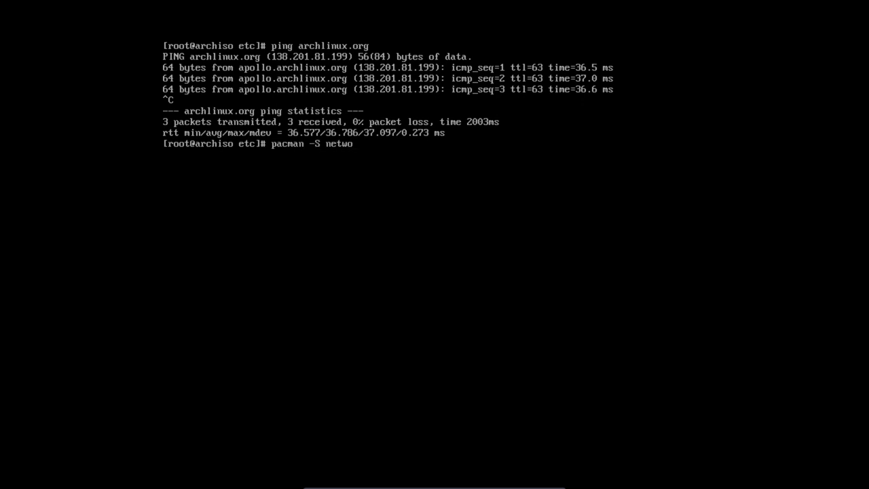
type("rkma")
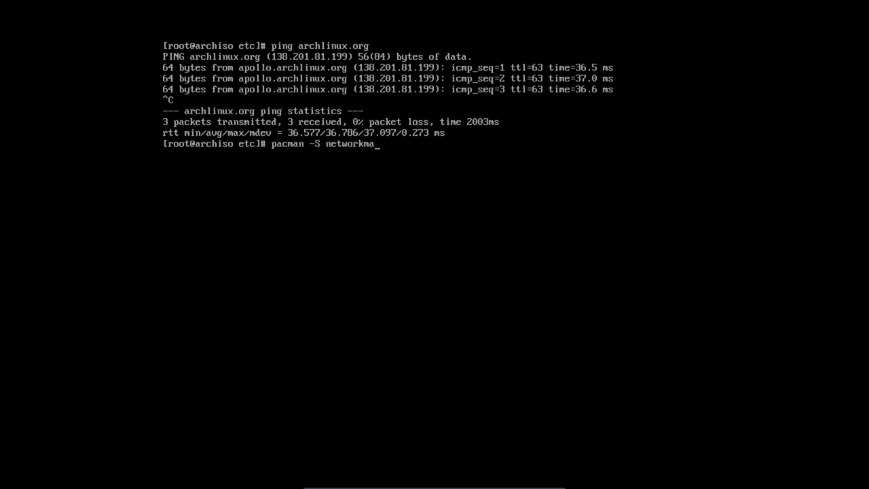
type("nag")
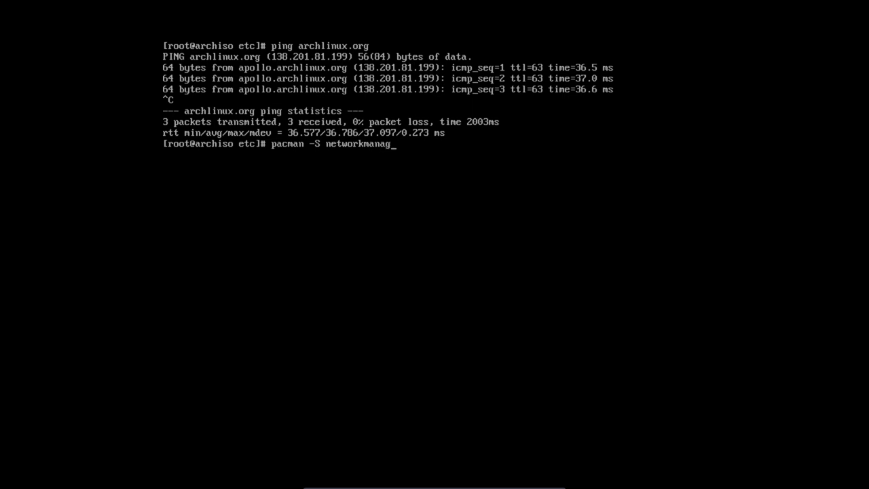
type("er")
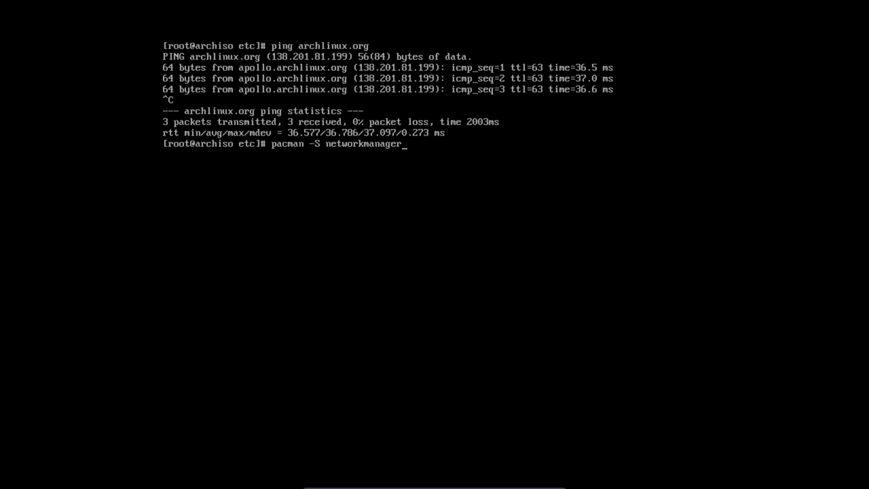
Run the pacman install of networkmanager and its 22 packages, then begin a 'sudo' command.
key("Return")
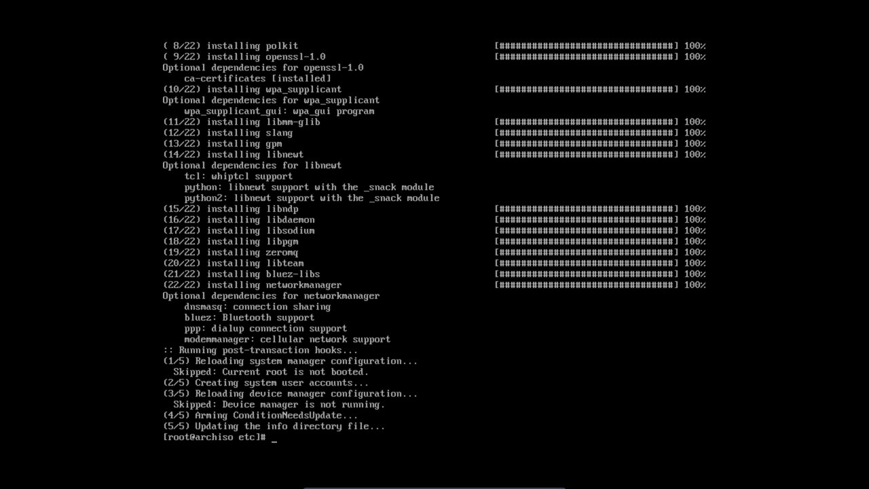
type("sudo")
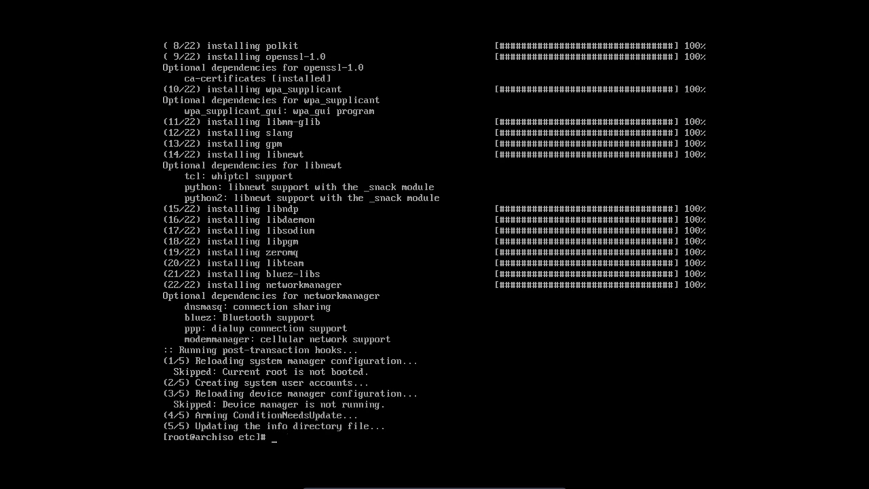
Enter 'systemctl enable Net' toward enabling the NetworkManager service.
type("systemctl")
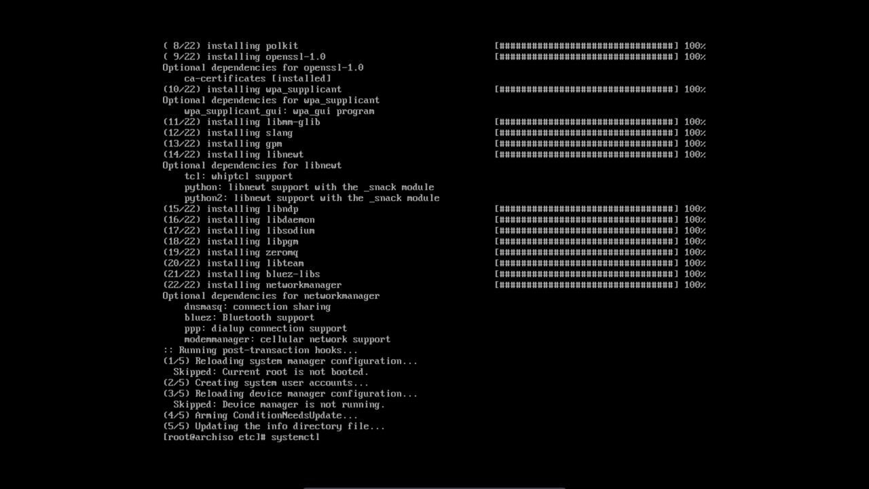
type("ena")
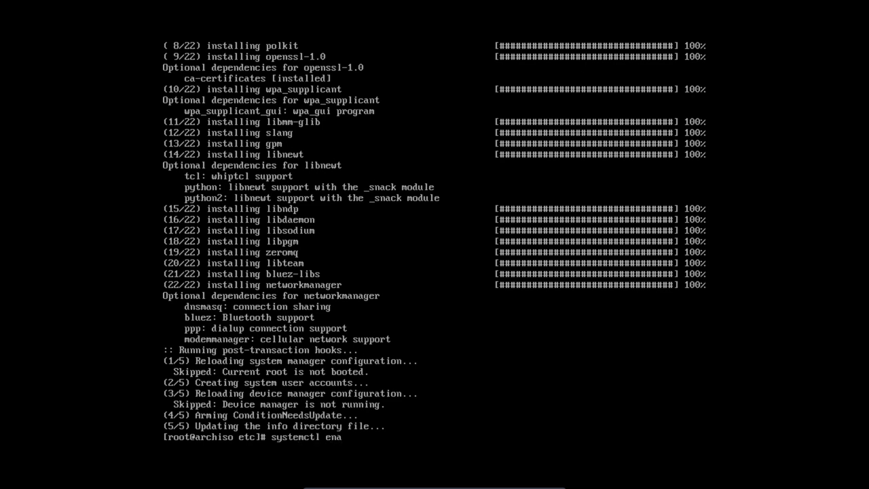
type("ble")
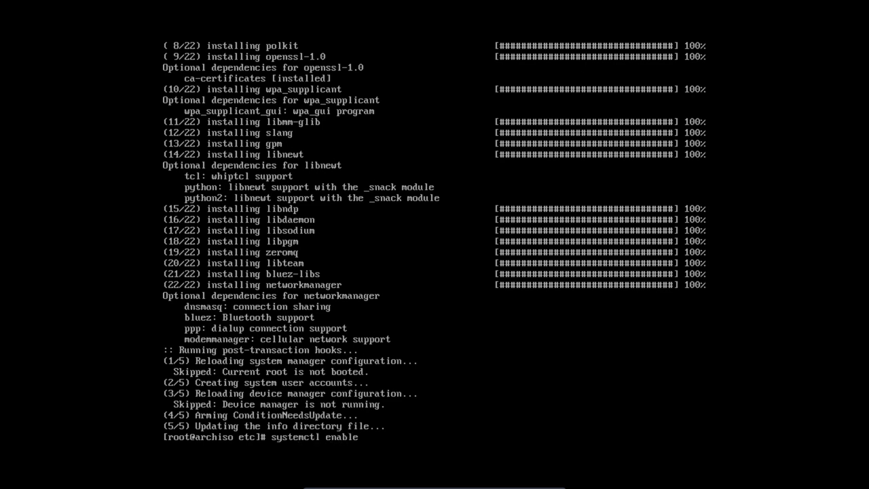
type("n")
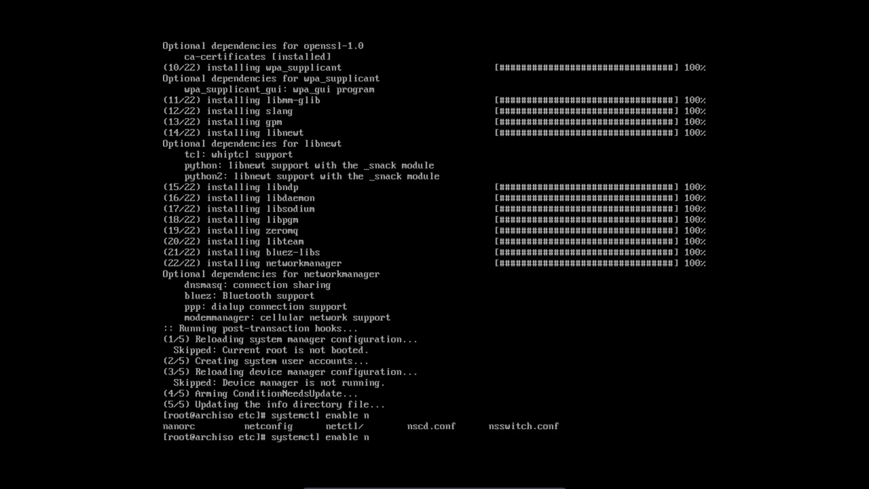
type("N")
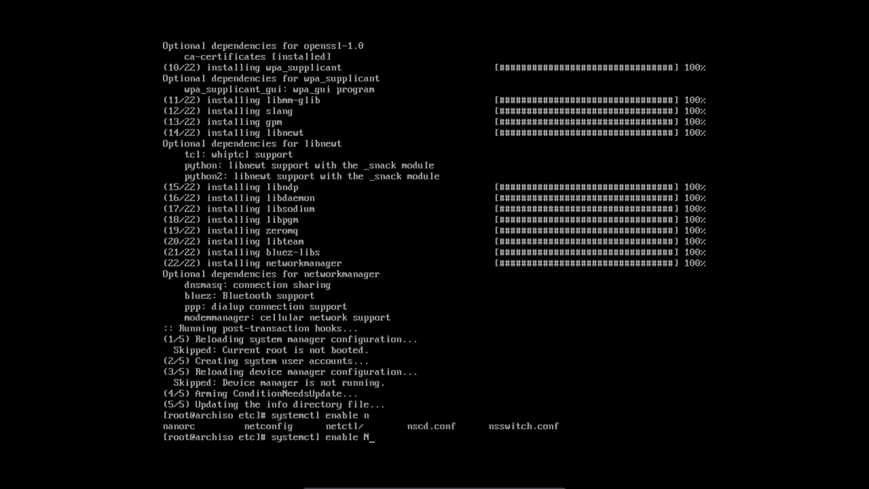
type("et")
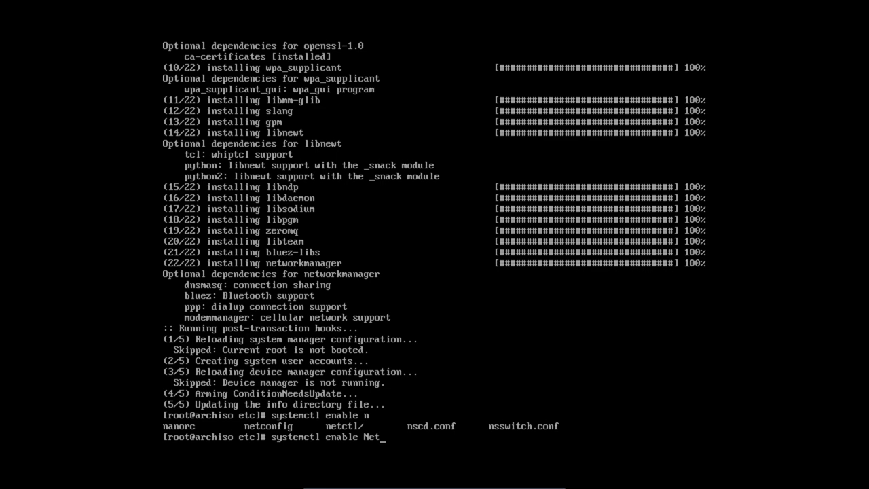